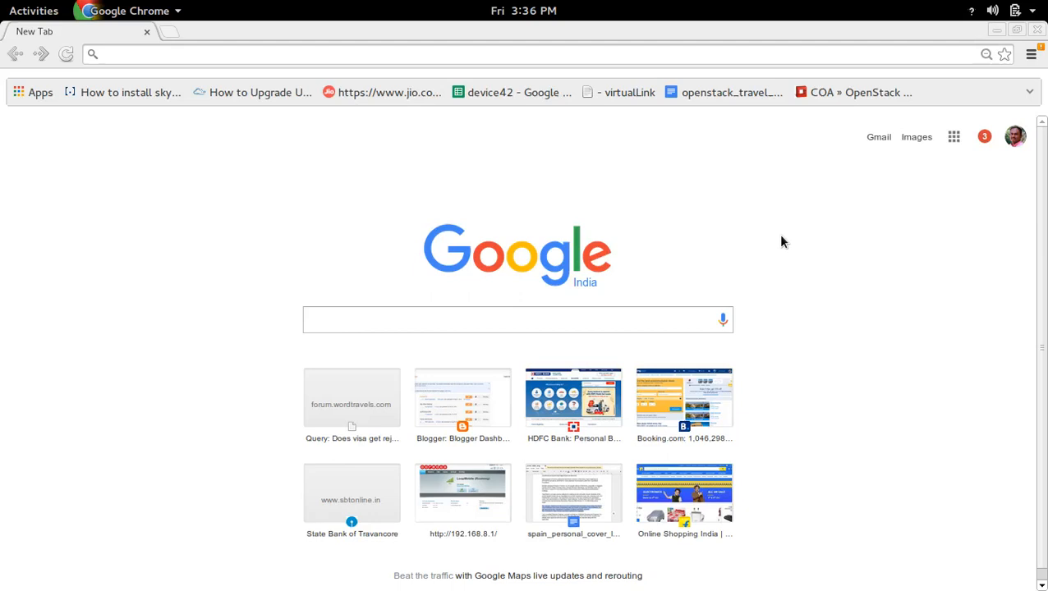
mouse_move(781, 238)
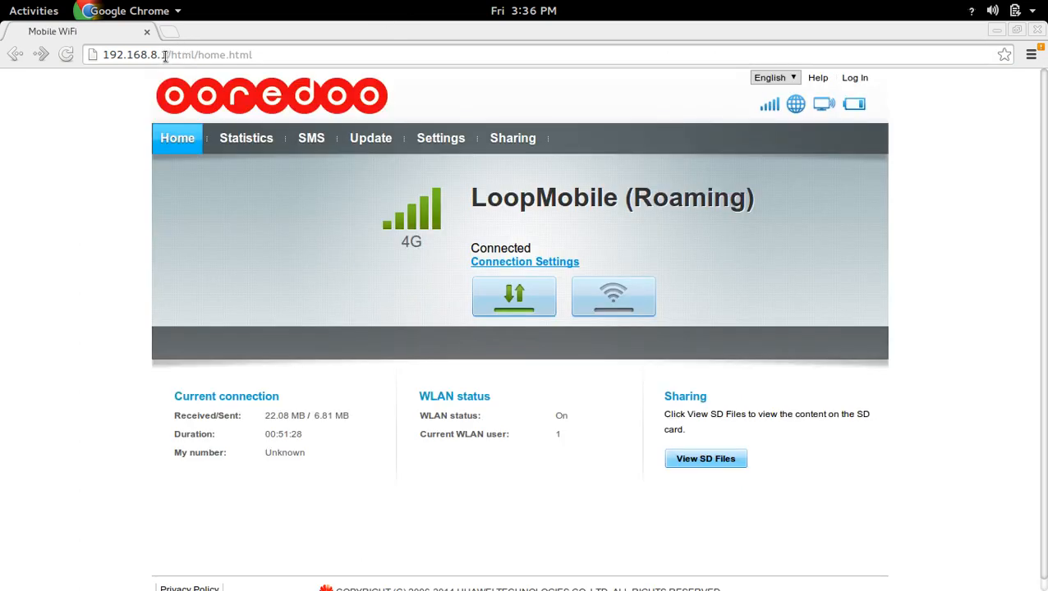
Step: Log in to the Ooredoo router as the admin user
click(131, 55)
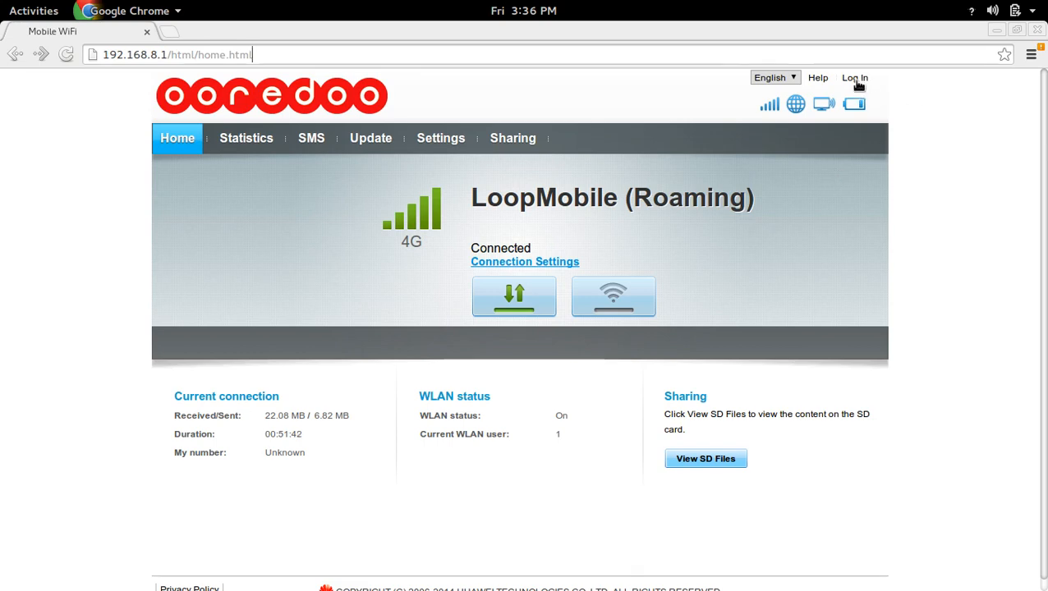
click(854, 77)
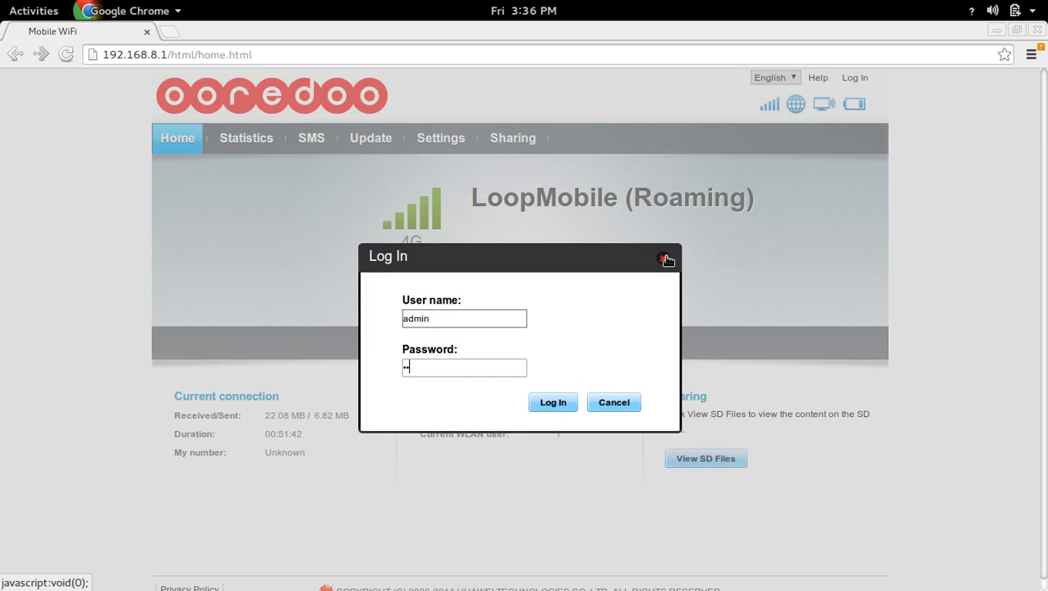
click(553, 403)
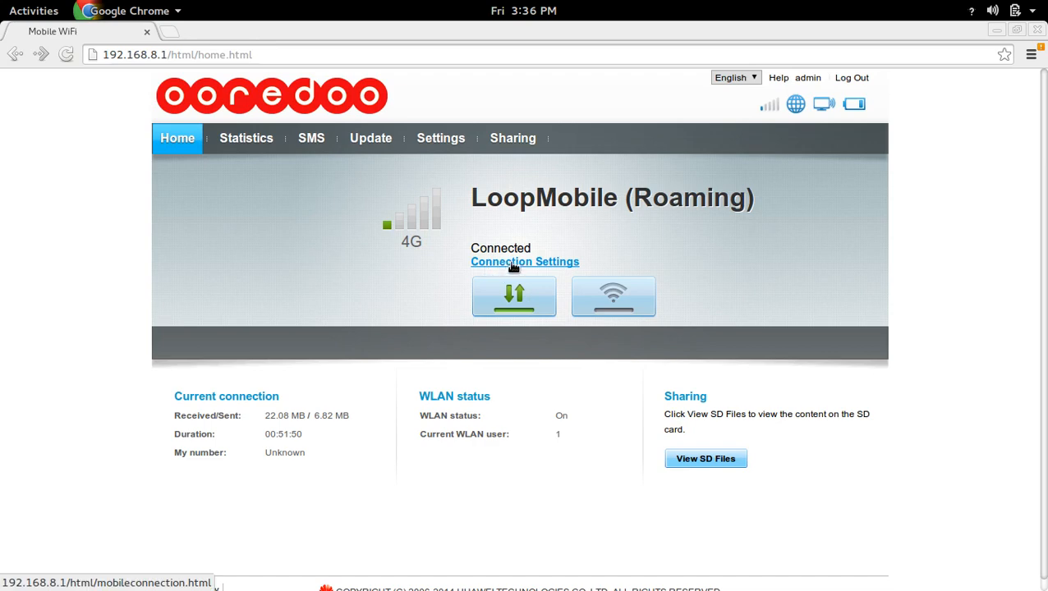
Step: Go from Connection Settings to Profile Management, showing the jionet1 profile with APN jionet
click(525, 261)
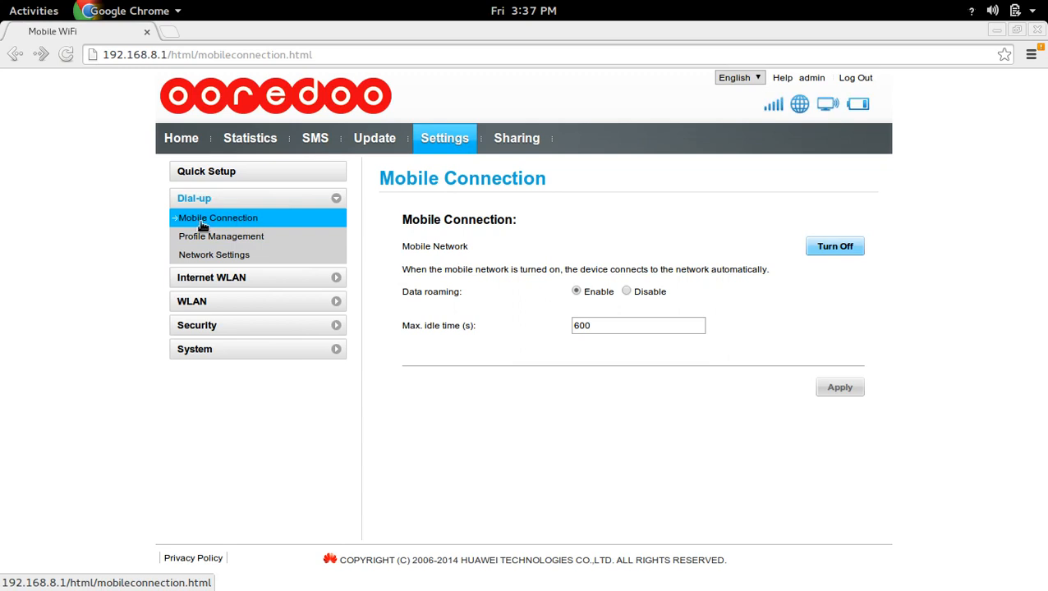
mouse_move(243, 222)
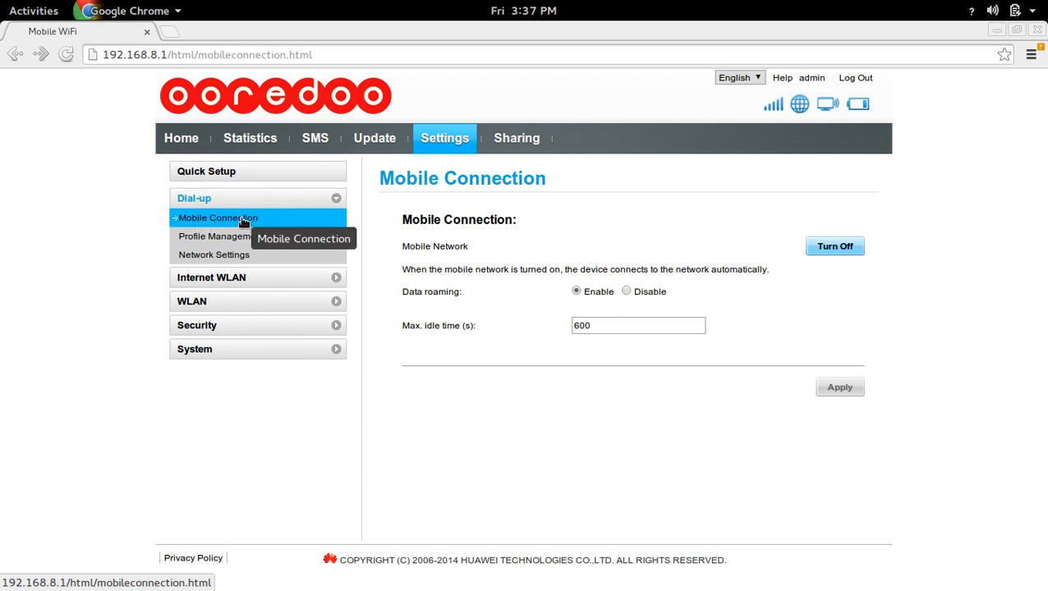
mouse_move(426, 303)
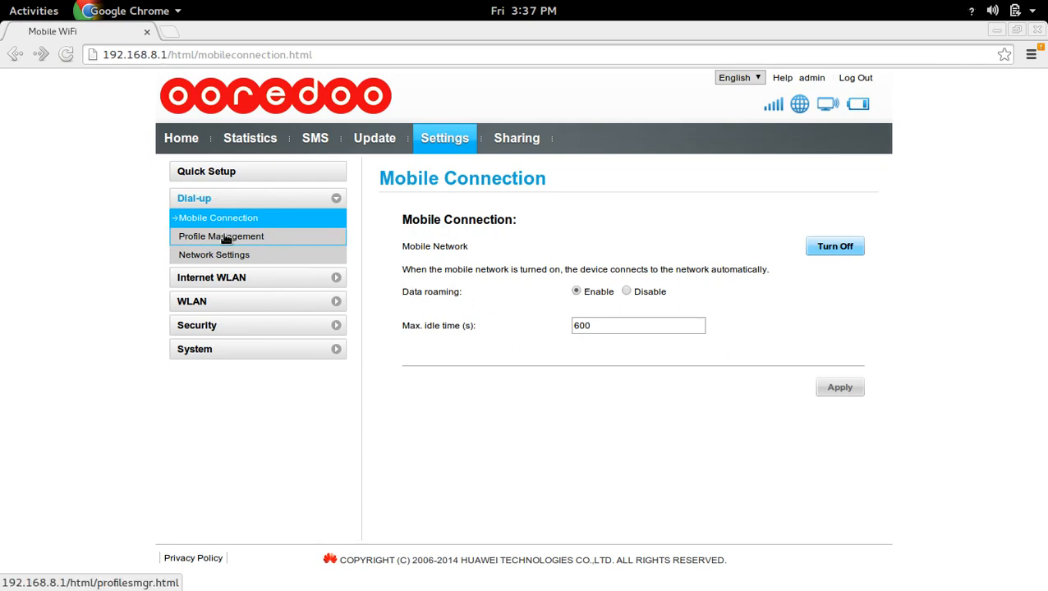
click(221, 235)
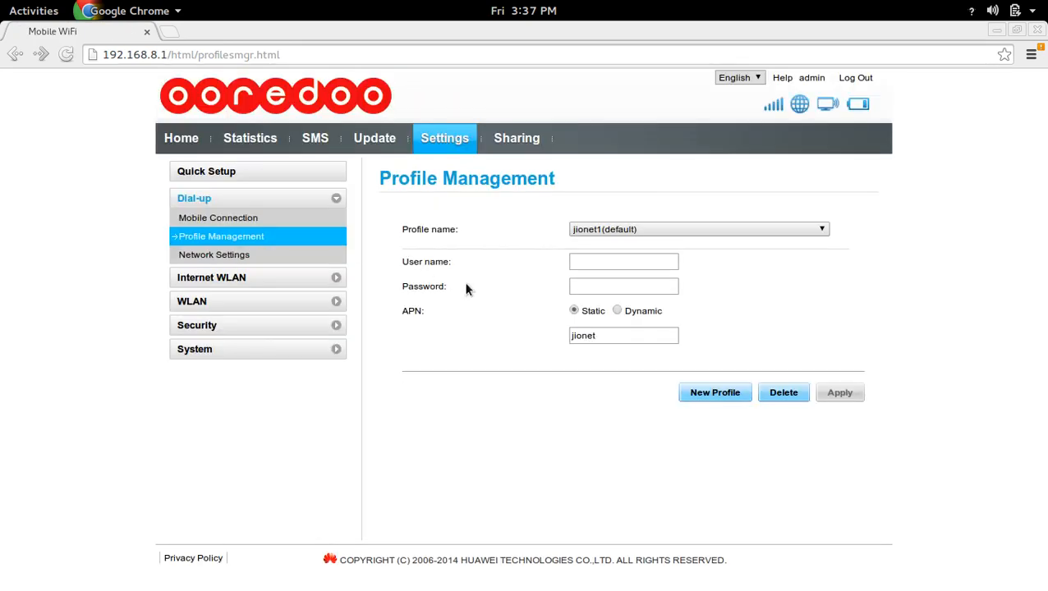
mouse_move(694, 376)
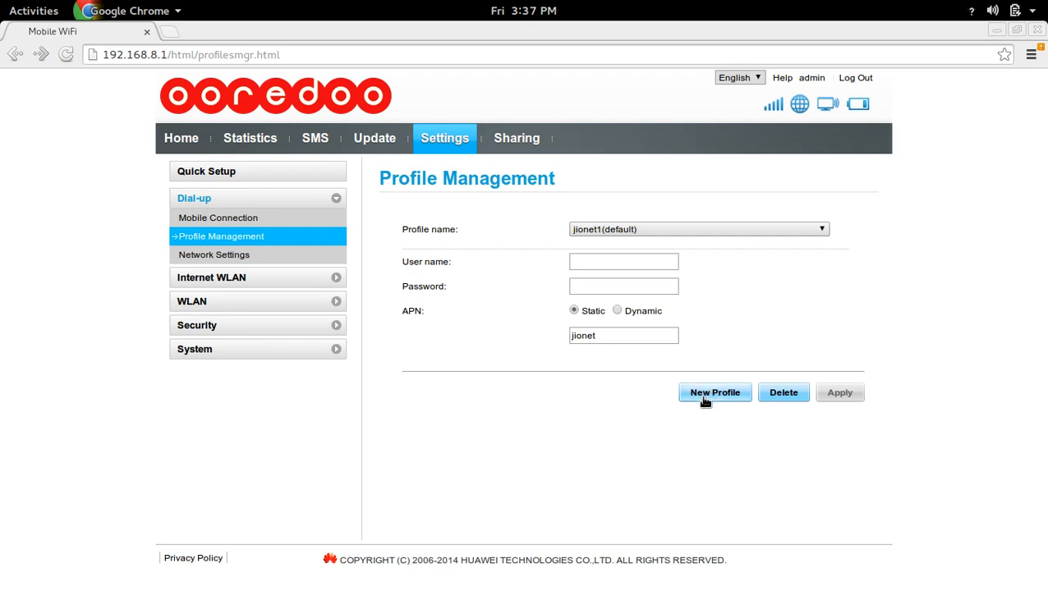
Step: Start a new blank connection profile with the New Profile button
click(714, 392)
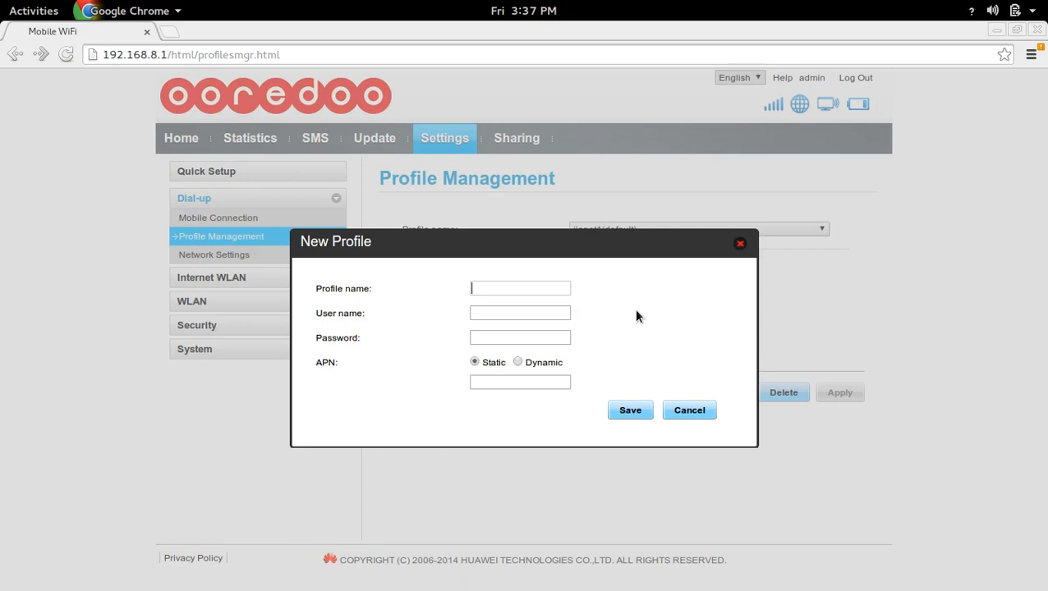
Step: Create and save profile 'demo' with static APN jionet
text(demo)
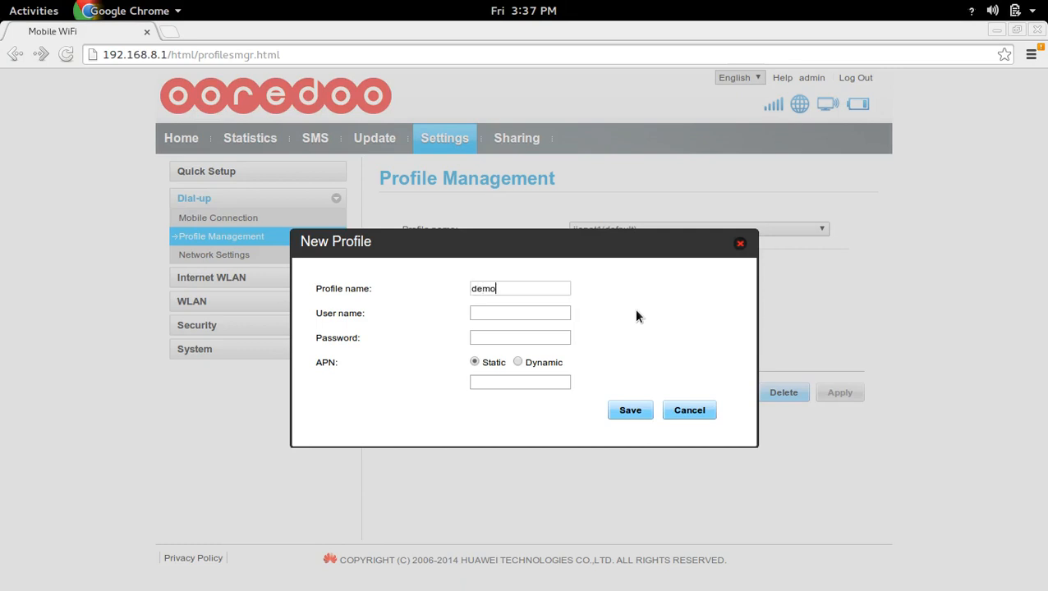
click(519, 313)
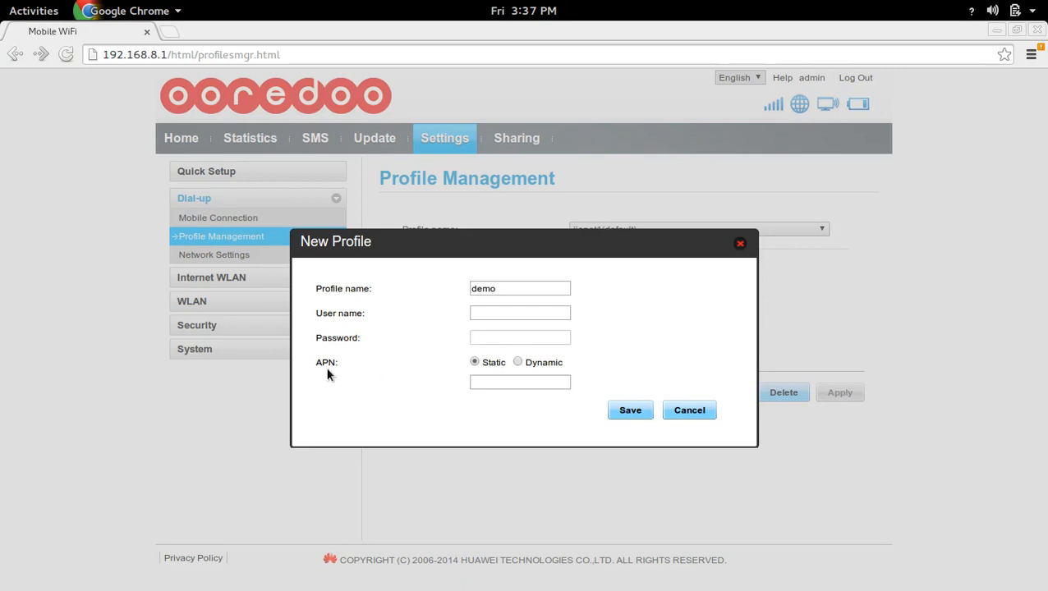
click(520, 382)
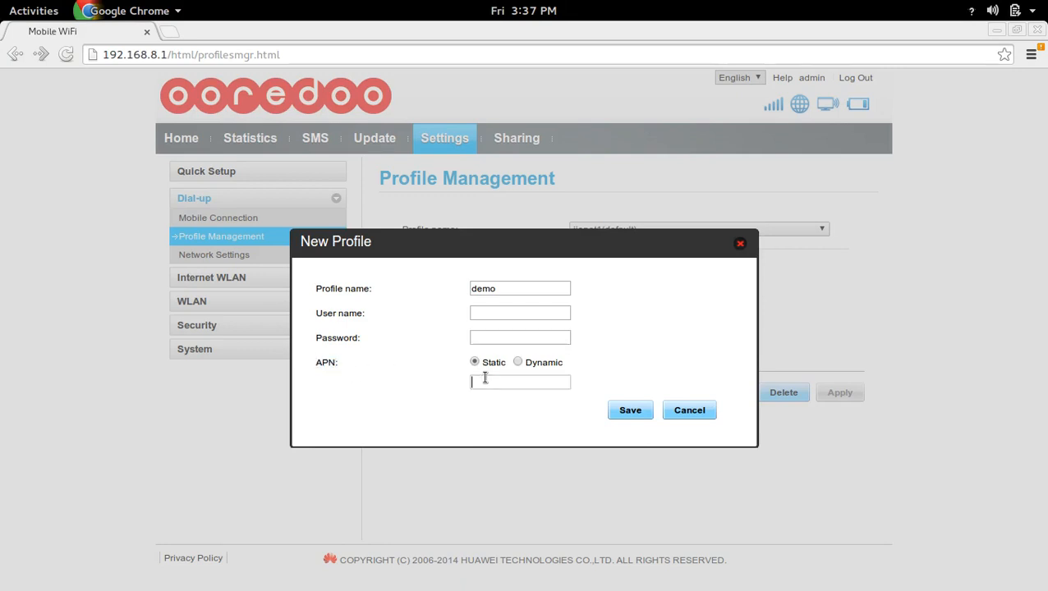
text(jl)
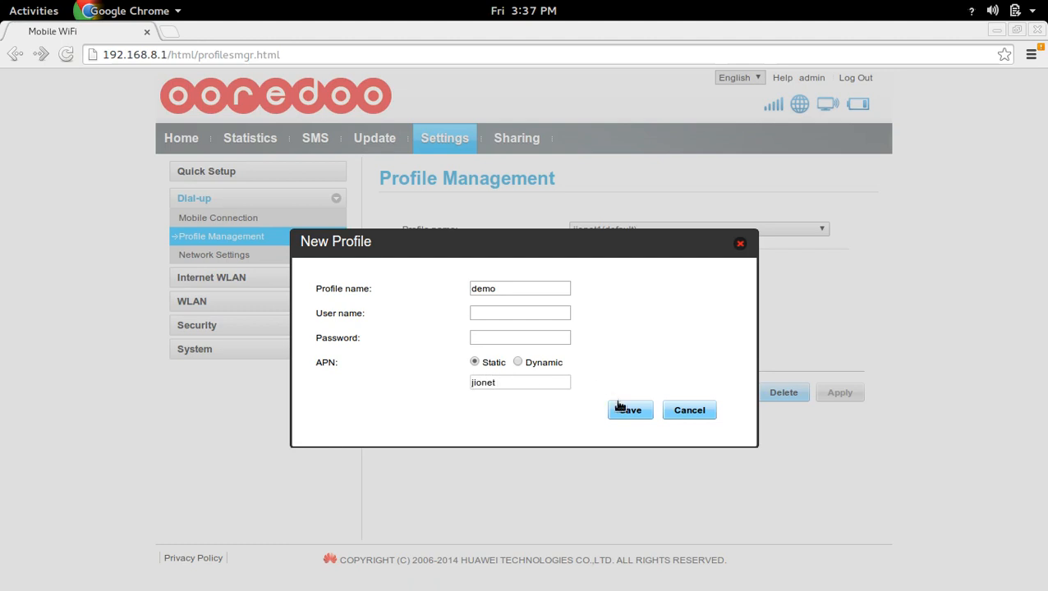
click(629, 410)
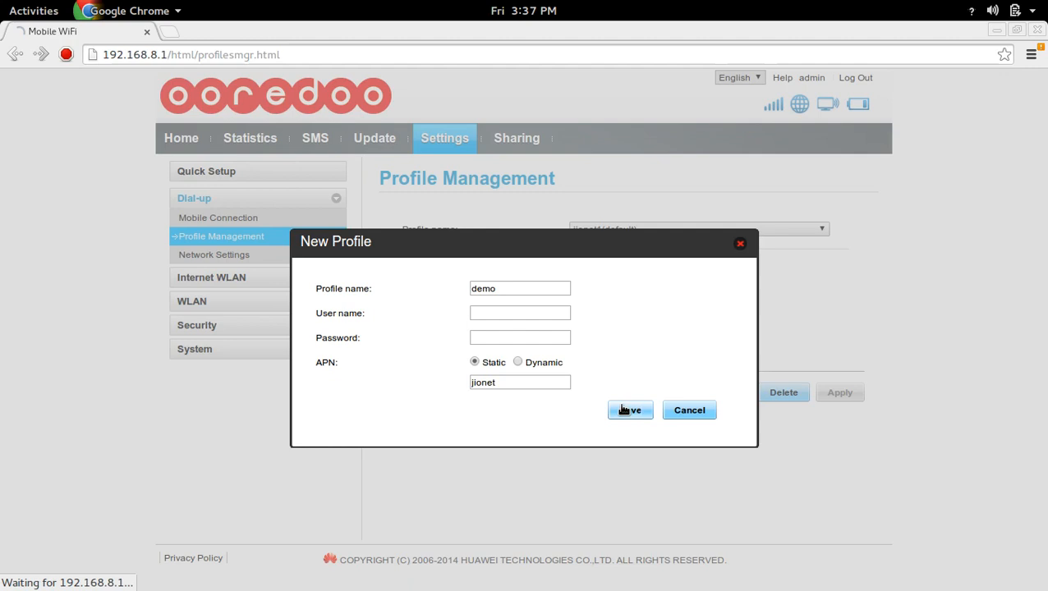
click(630, 410)
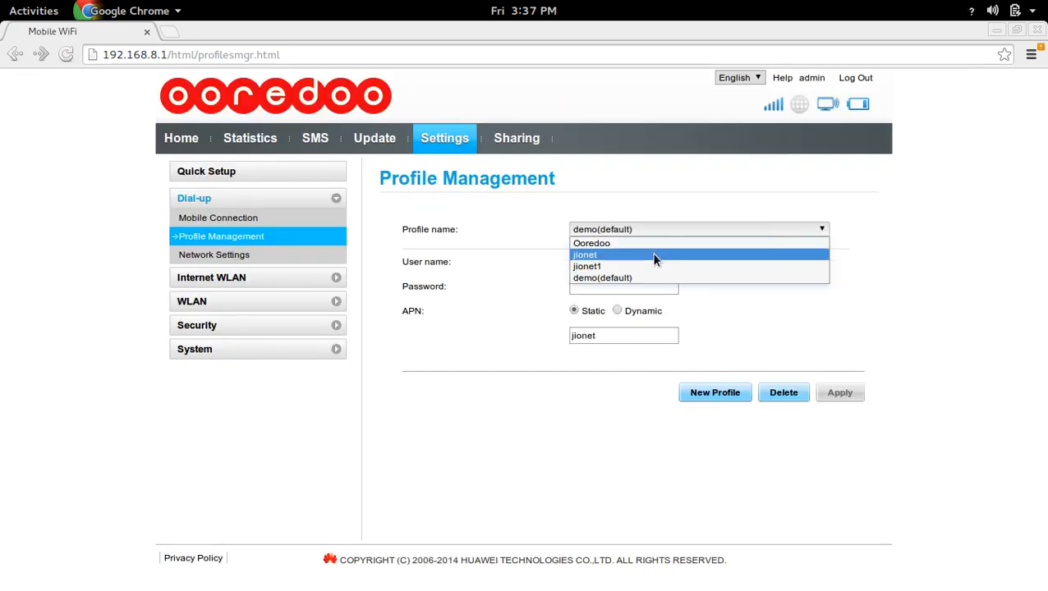
mouse_move(617, 266)
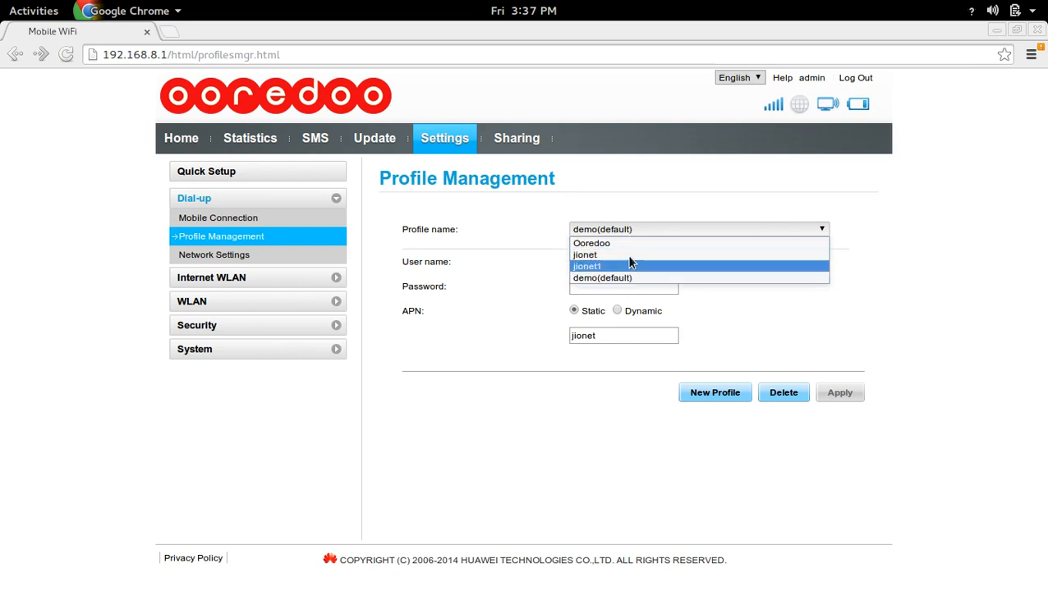
Step: Keep demo(default) selected as the profile name and apply it
click(602, 278)
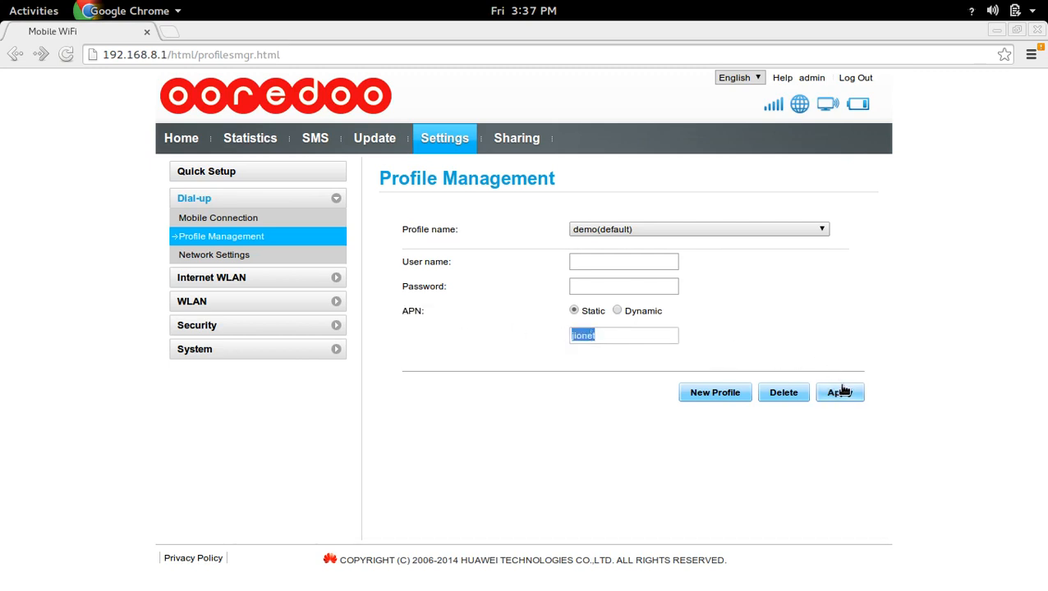
click(840, 391)
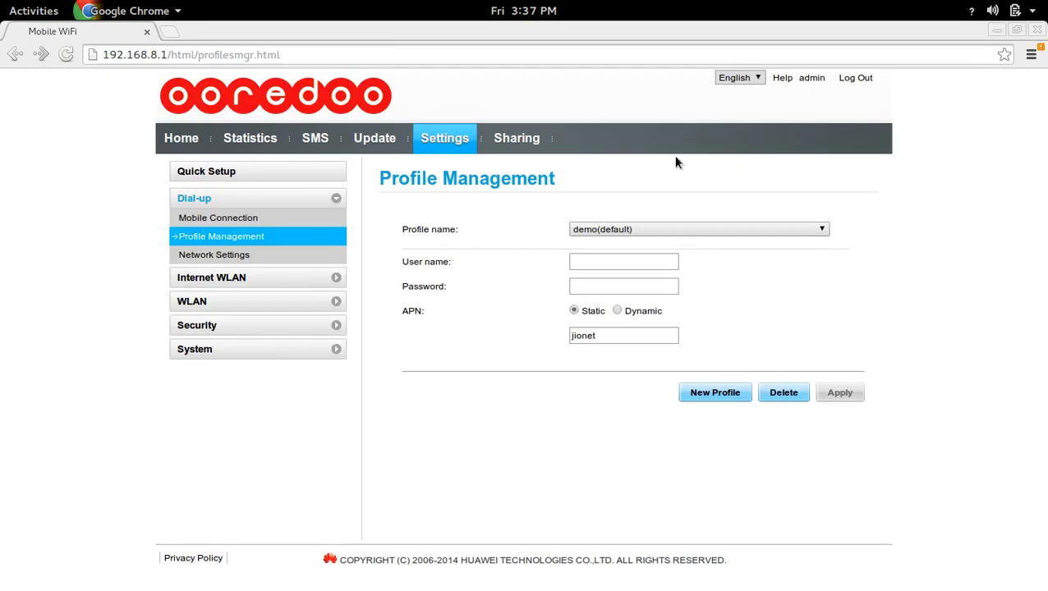
Step: Search Google for 'ggg' in a new tab, then return to the Mobile WiFi tab
click(197, 31)
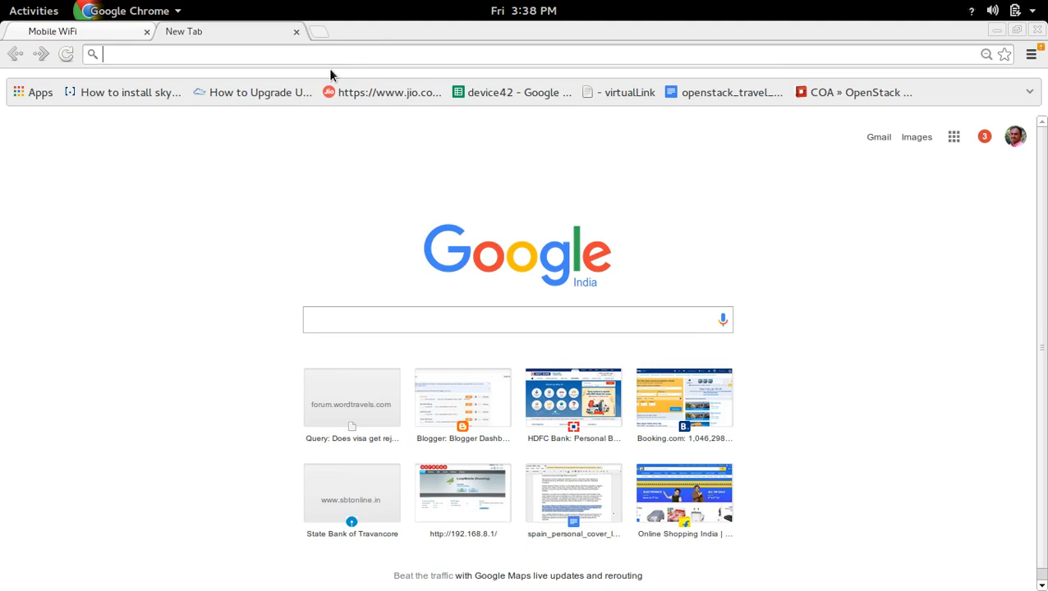
text(ggg)
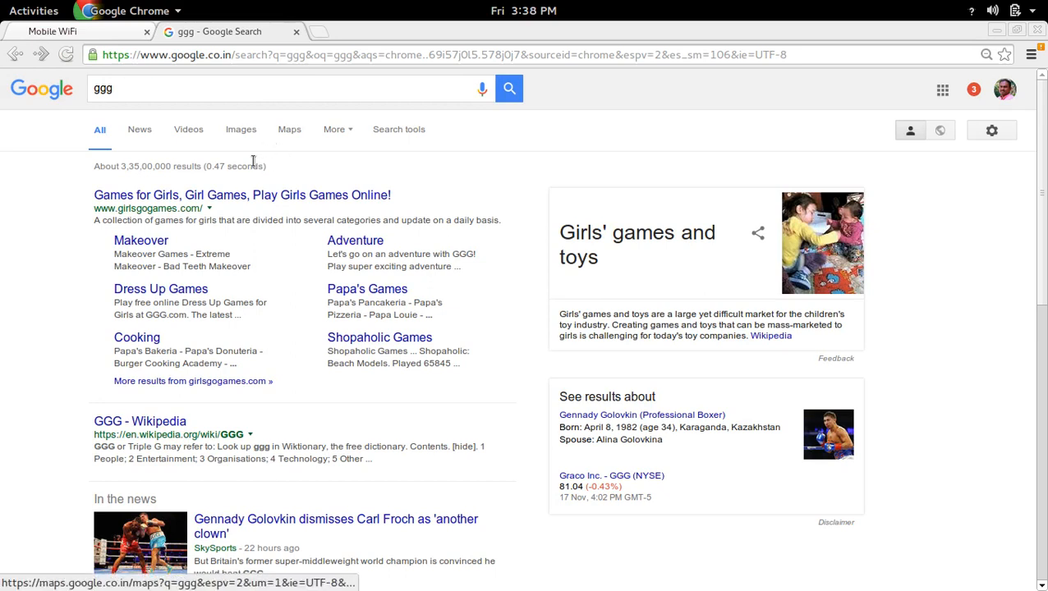
click(53, 31)
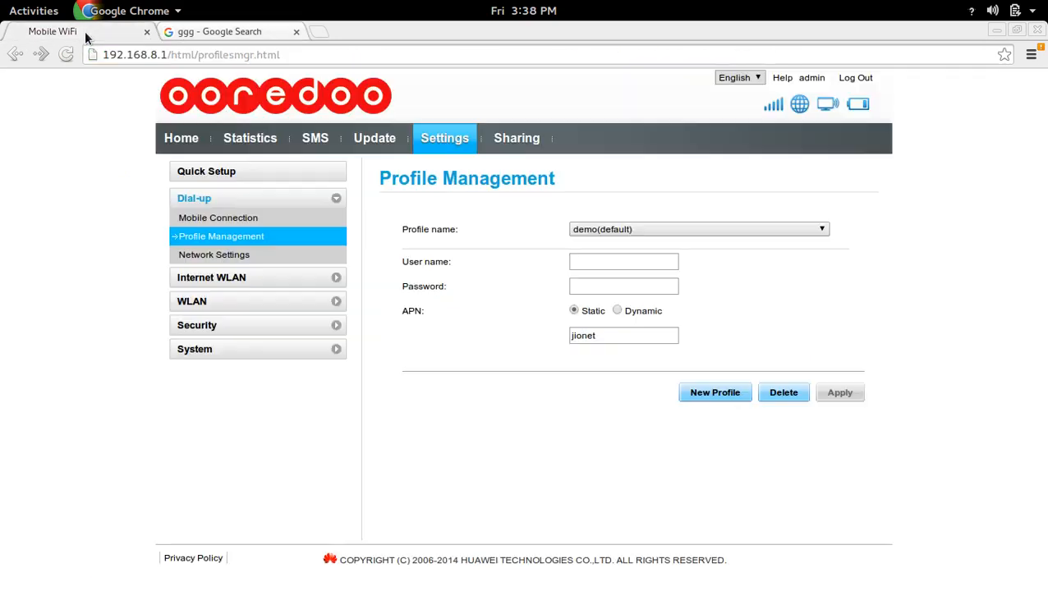
mouse_move(924, 235)
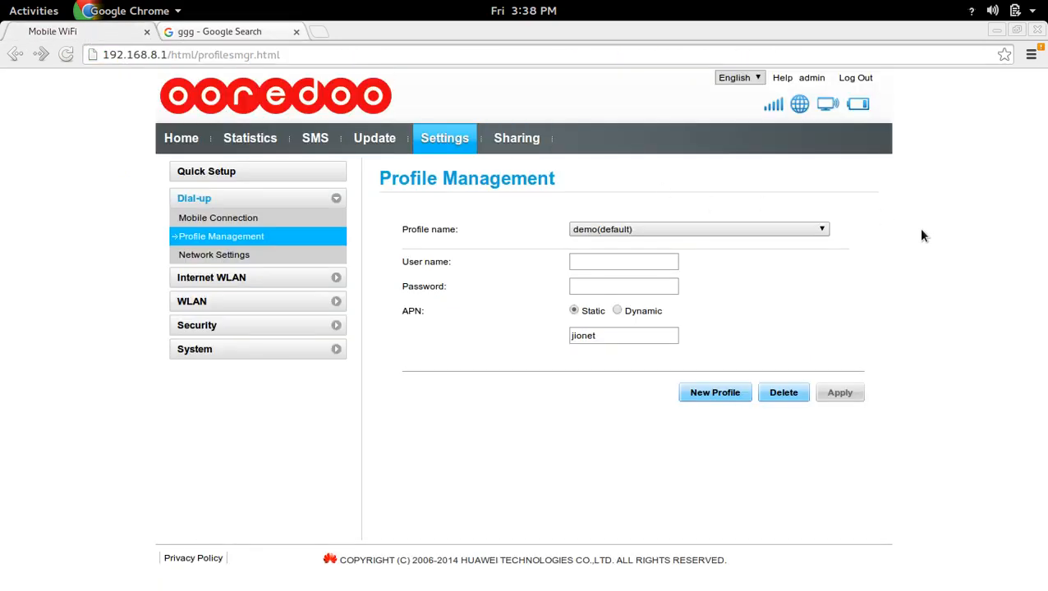